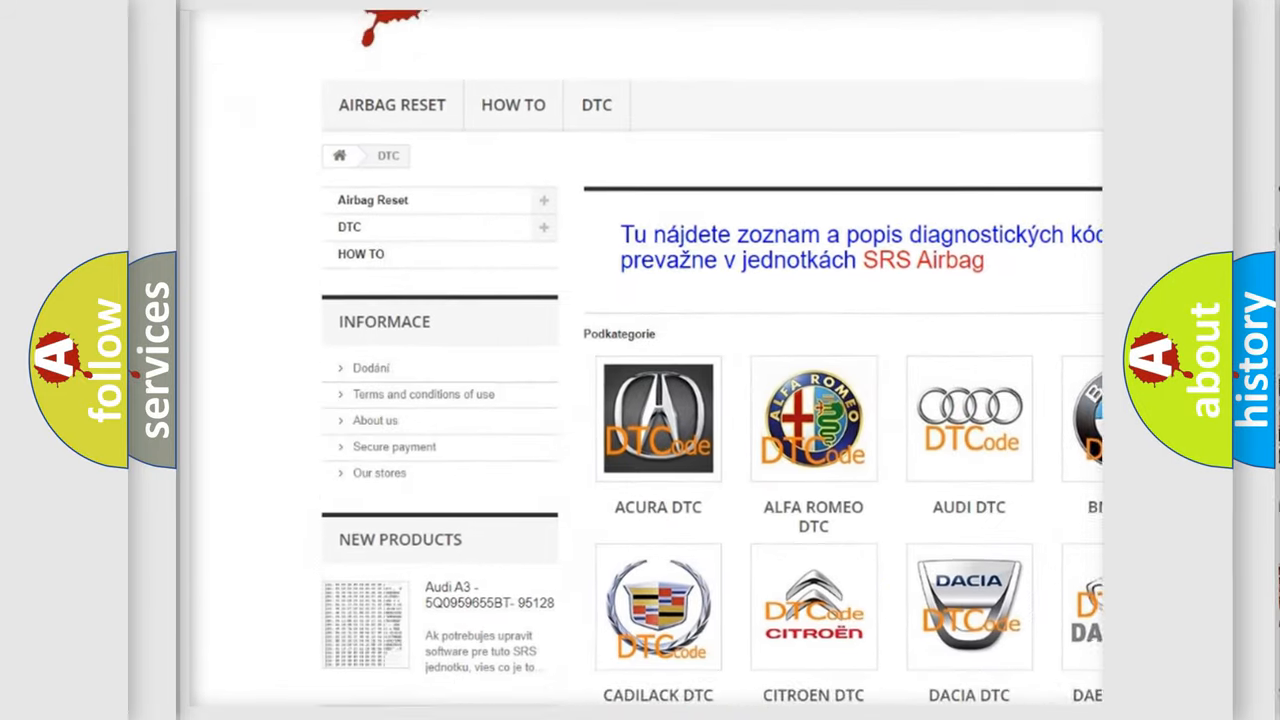
Scroll down past the car-brand DTC tiles into the long trouble-code listing
{"action": "scroll", "scroll_direction": "down", "scroll_amount": 3}
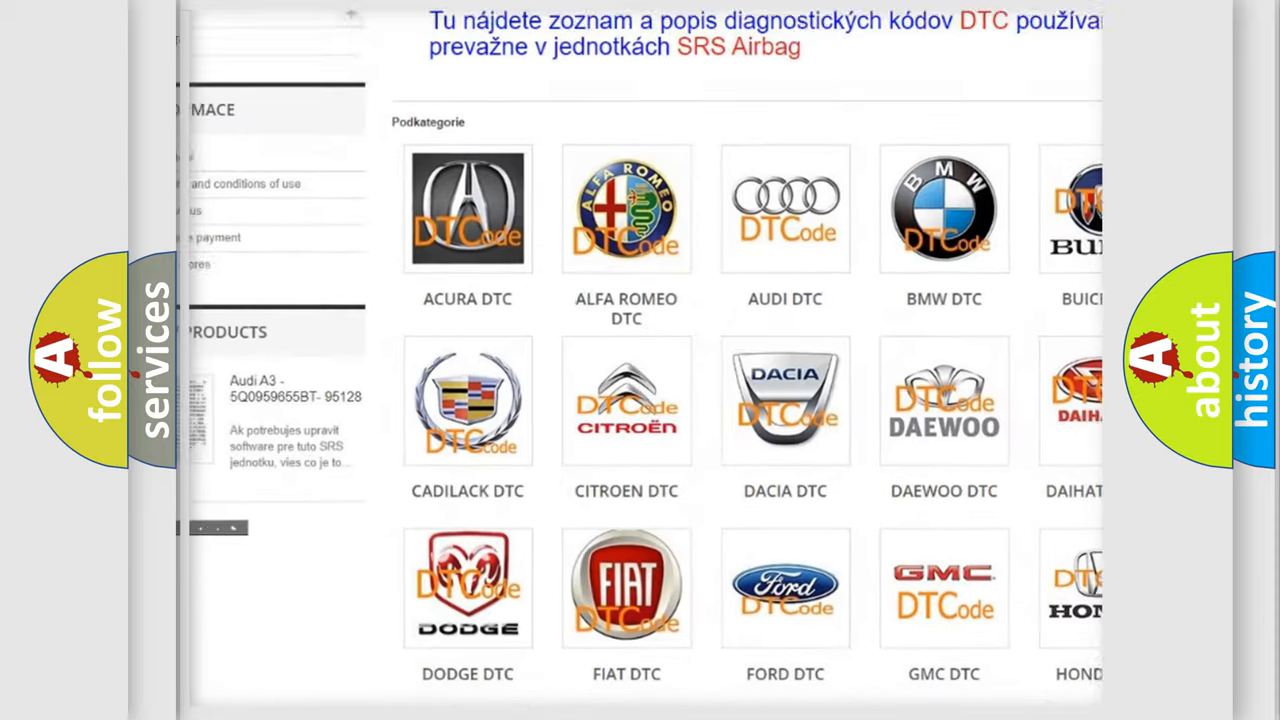
{"action": "scroll", "scroll_direction": "down", "scroll_amount": 3}
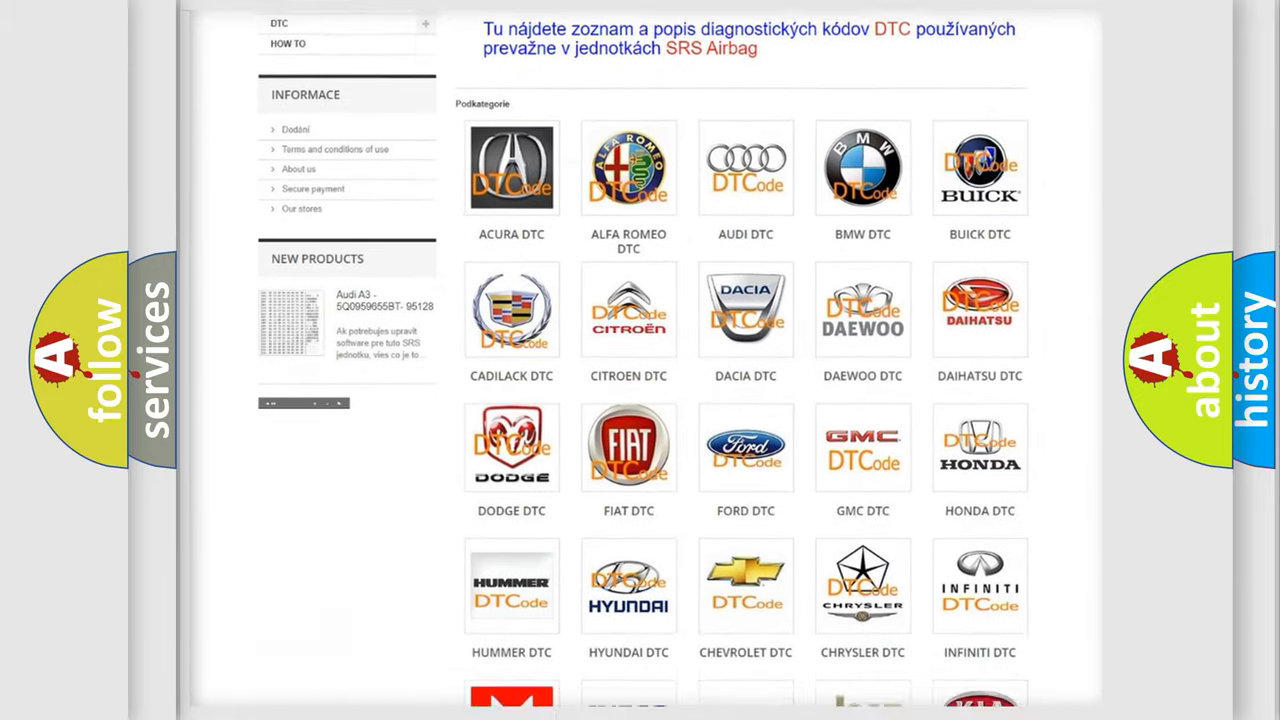
{"action": "scroll", "scroll_direction": "down", "scroll_amount": 3}
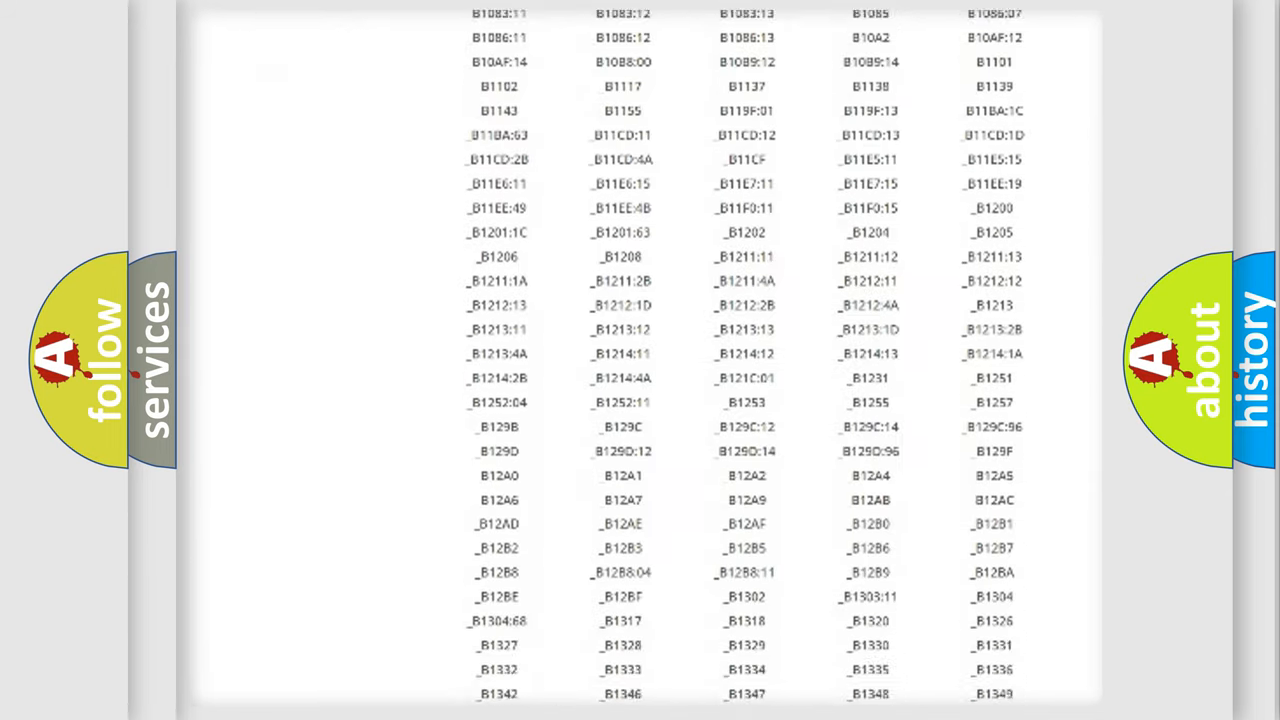
{"action": "scroll", "scroll_direction": "down", "scroll_amount": 3}
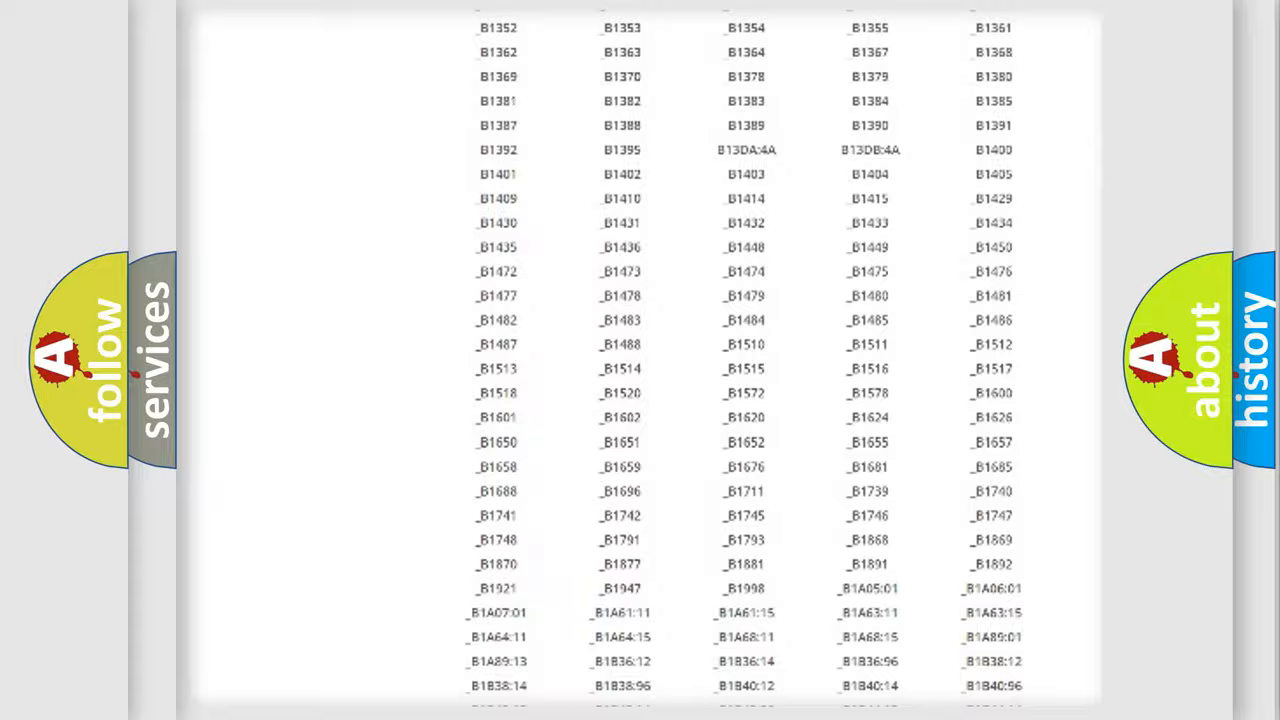
{"action": "scroll", "scroll_direction": "up", "scroll_amount": 3}
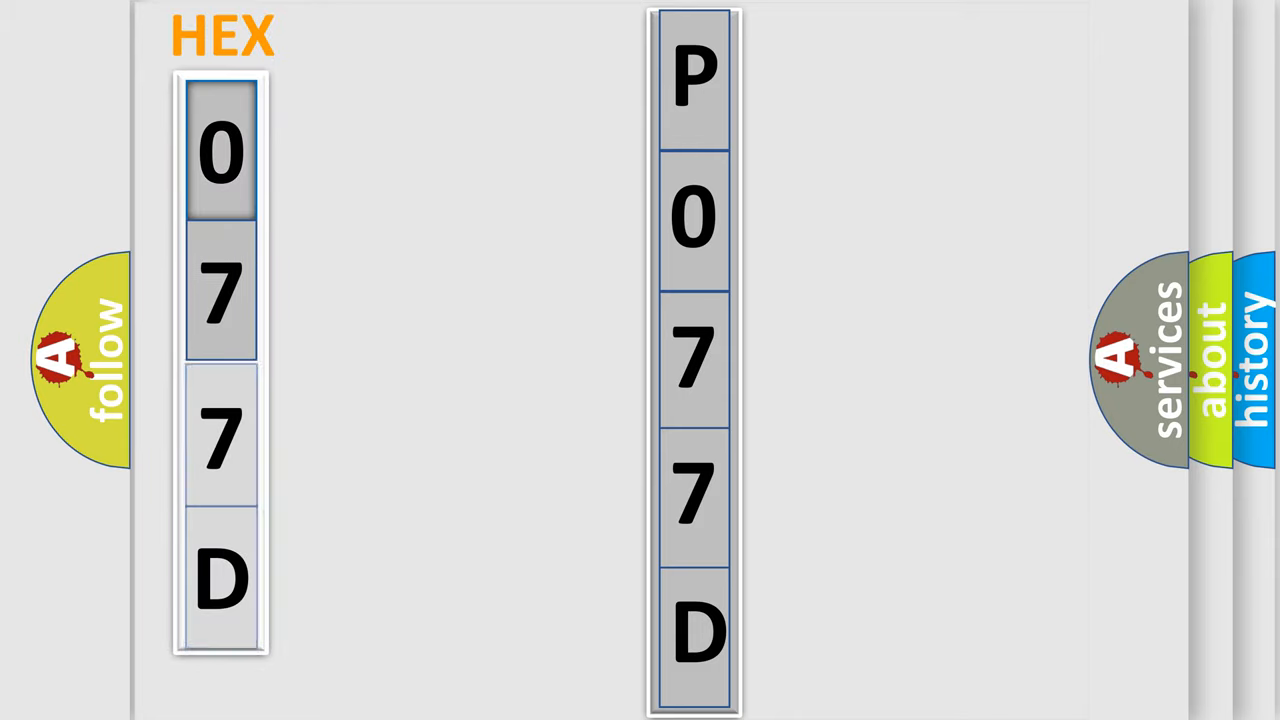
Advance to the slide splitting P077D into hex characters 0, 7, 7 and D
{"action": "left_click", "coordinate": [220, 150]}
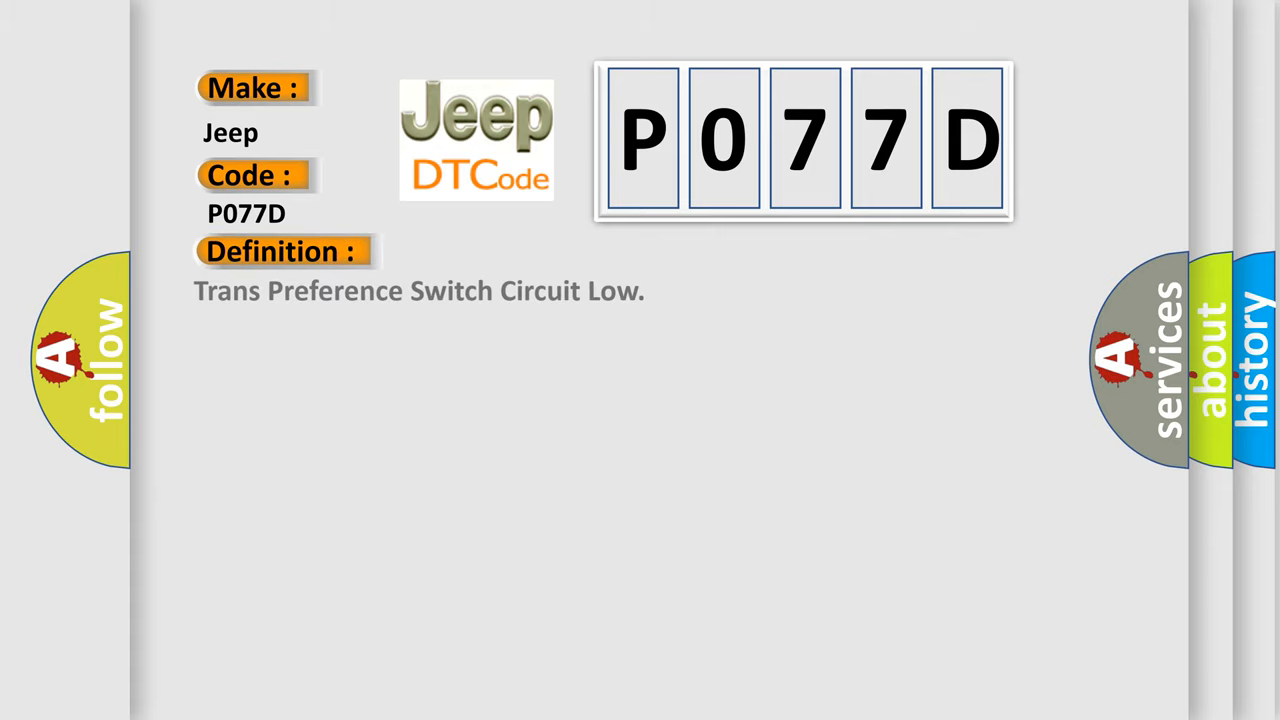
Advance to the Jeep P077D card: Trans Preference Switch Circuit Low, then its description
{"action": "left_click", "coordinate": [520, 252]}
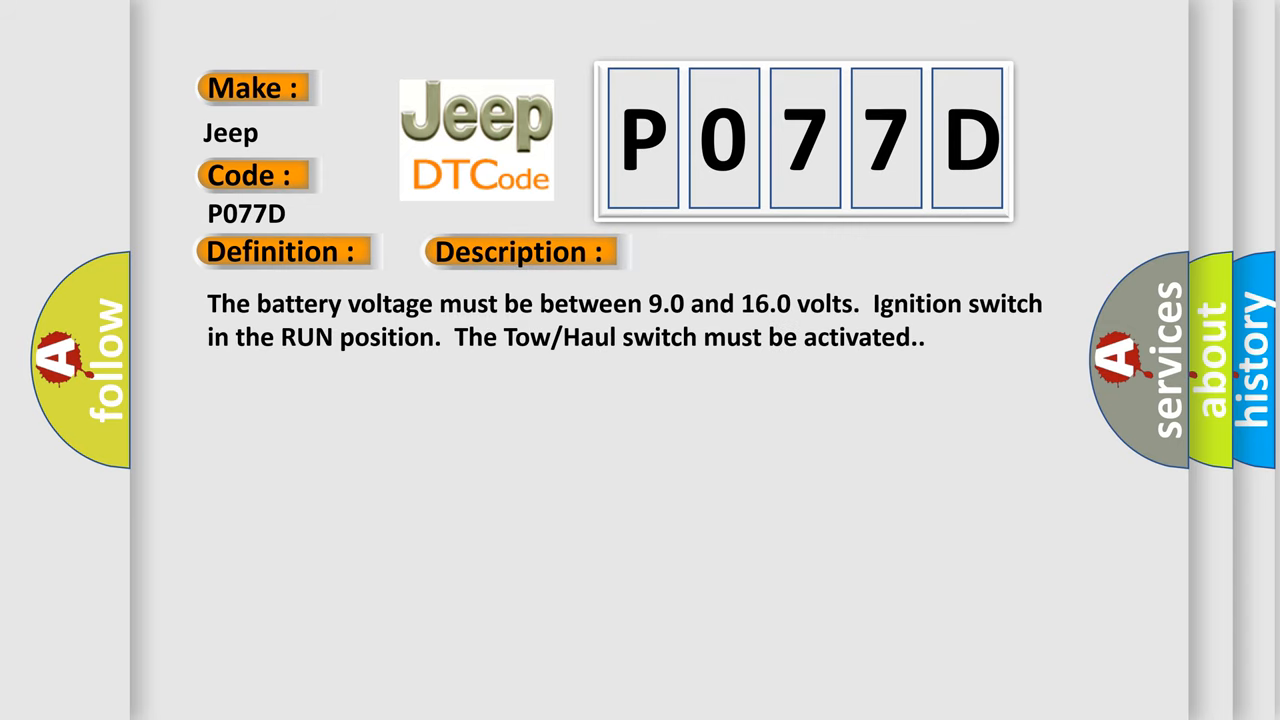